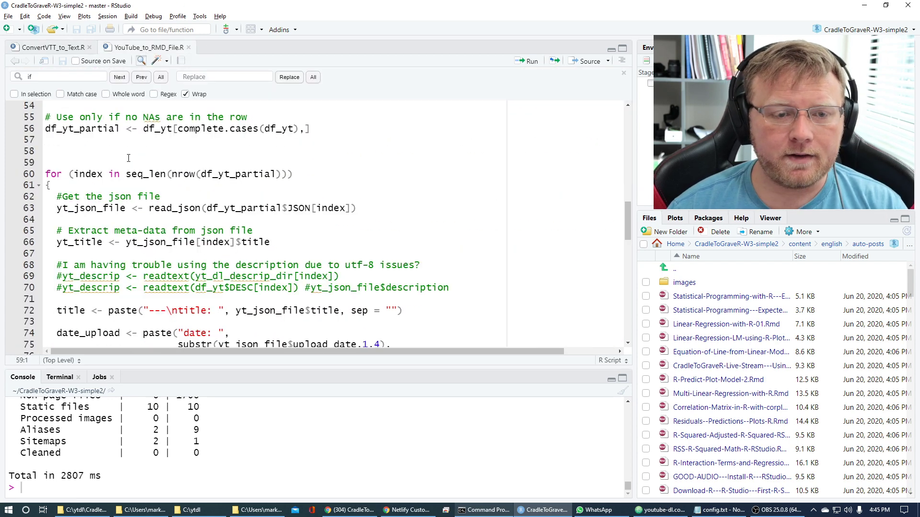
# Step: Scroll the auto-posts file list down to the Statistical Programming with R - Estimating f post
pyautogui.scroll(-3)
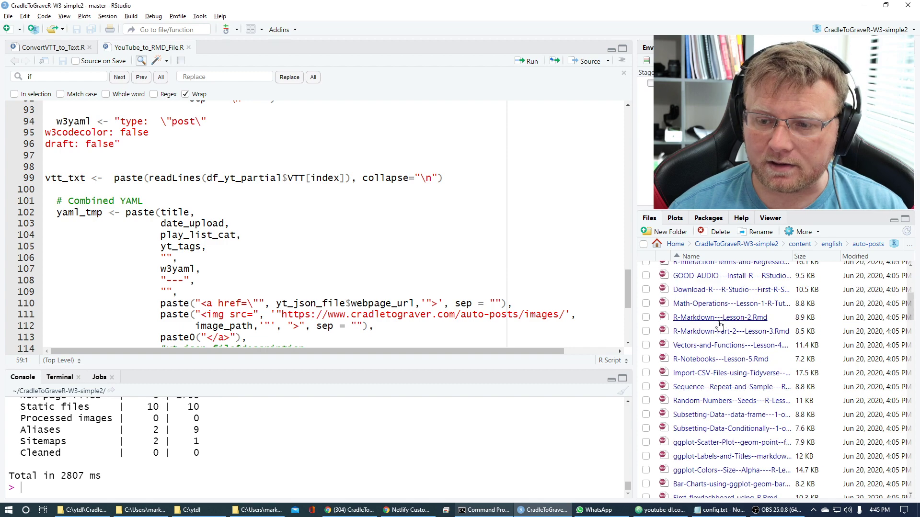
pyautogui.scroll(-3)
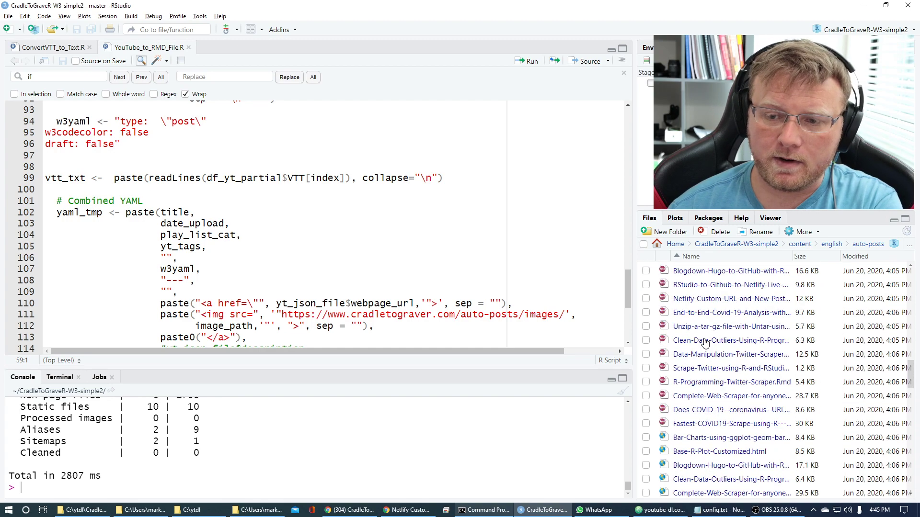
pyautogui.scroll(-3)
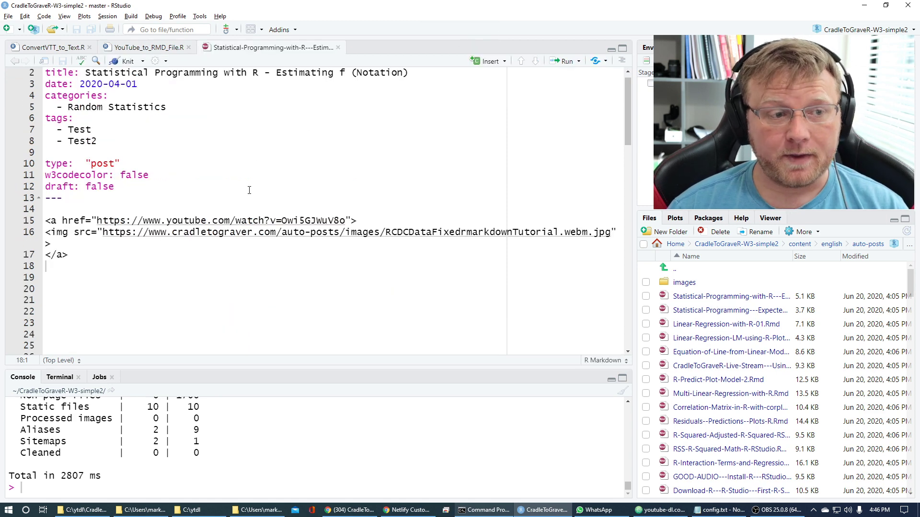
# Step: Review the post's YAML header and timestamped transcript, then close it to show YouTube_to_RMD_File.R
pyautogui.click(146, 48)
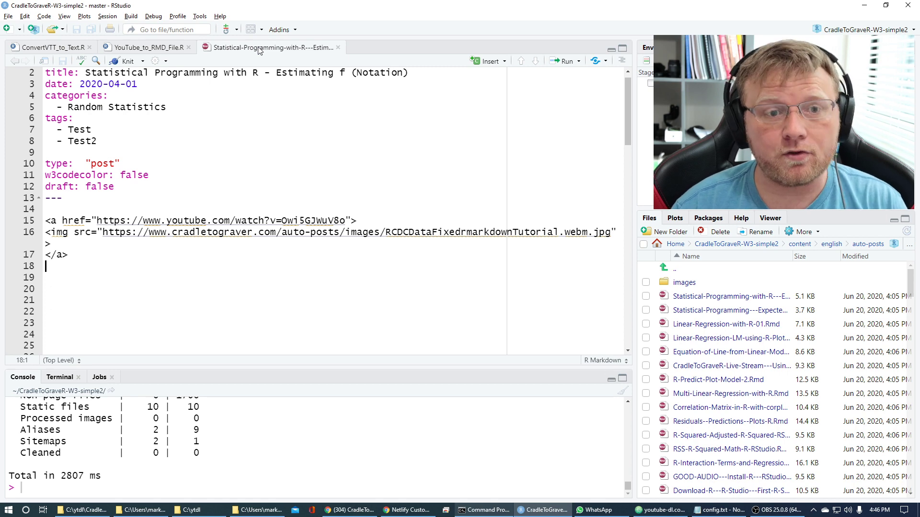
pyautogui.scroll(-3)
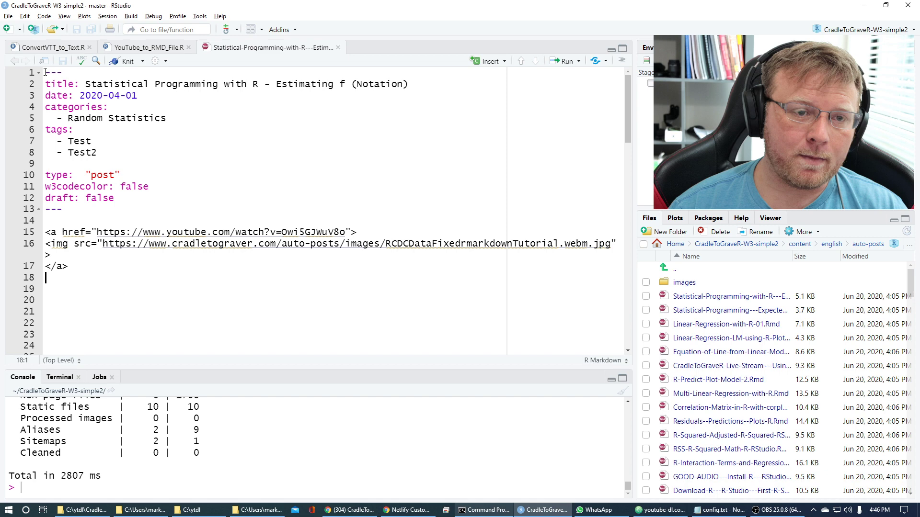
pyautogui.moveTo(45, 71); pyautogui.dragTo(114, 198)
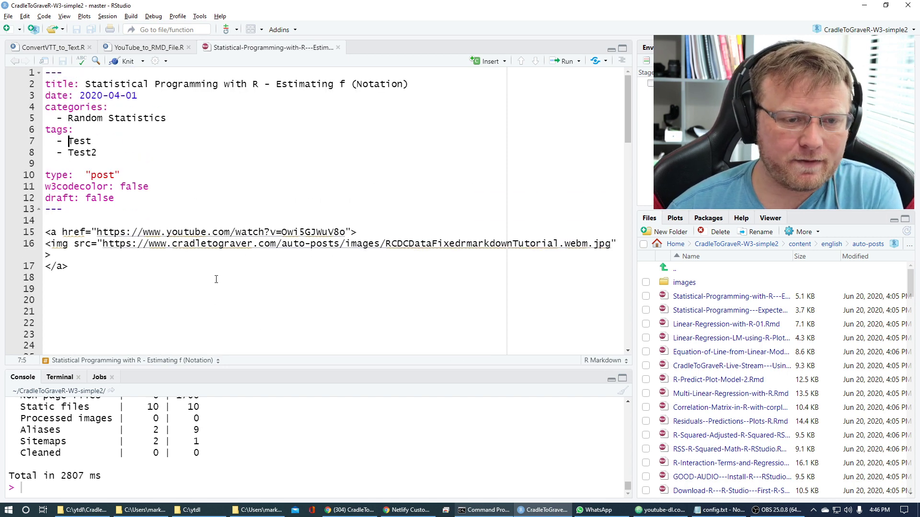
pyautogui.scroll(-3)
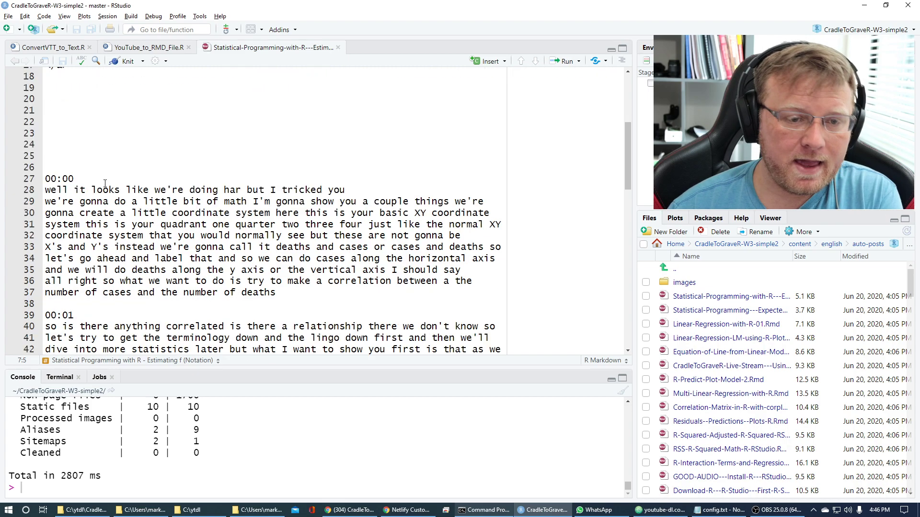
pyautogui.scroll(-3)
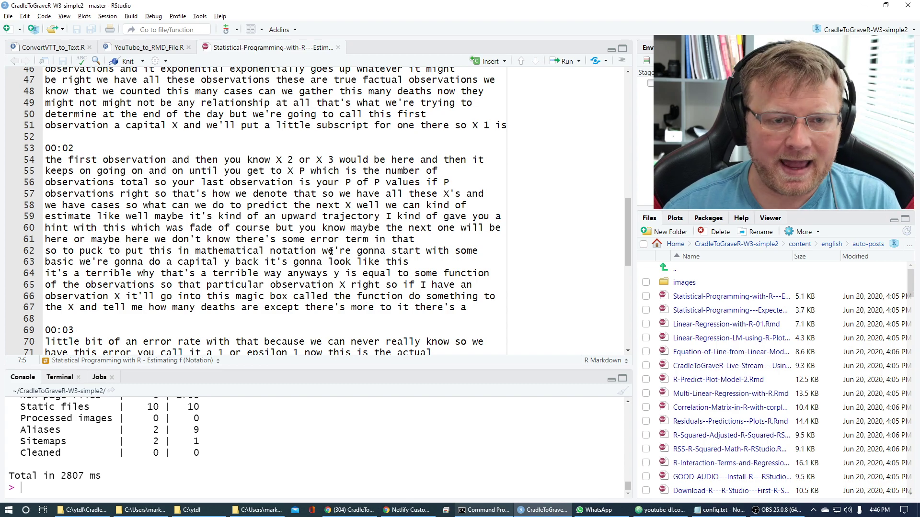
pyautogui.scroll(-3)
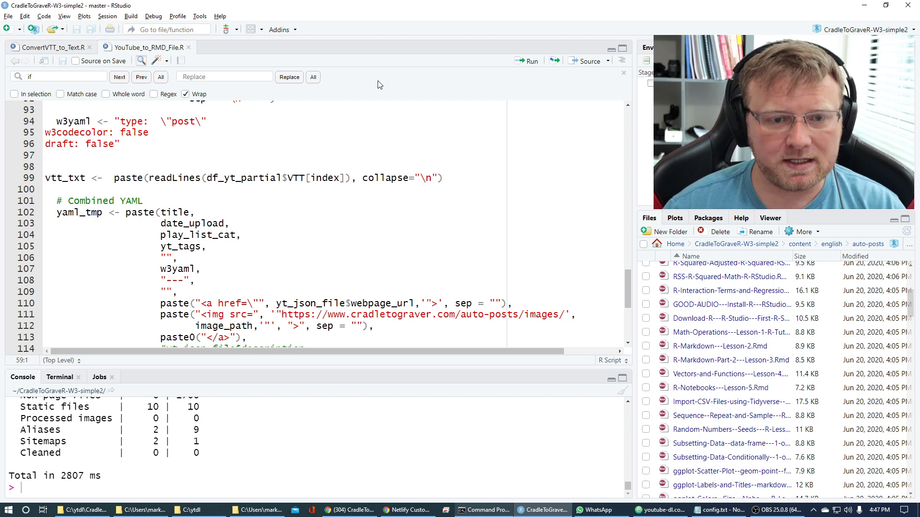
pyautogui.moveTo(178, 238)
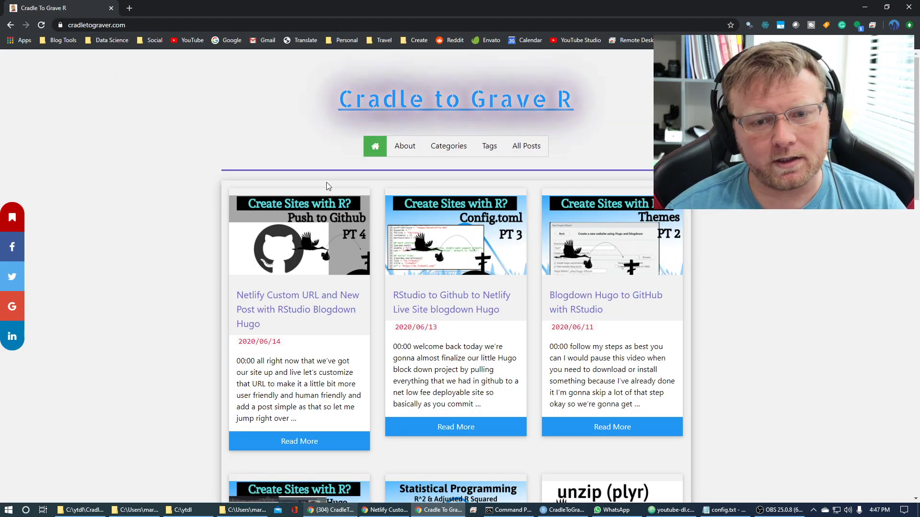
pyautogui.scroll(-3)
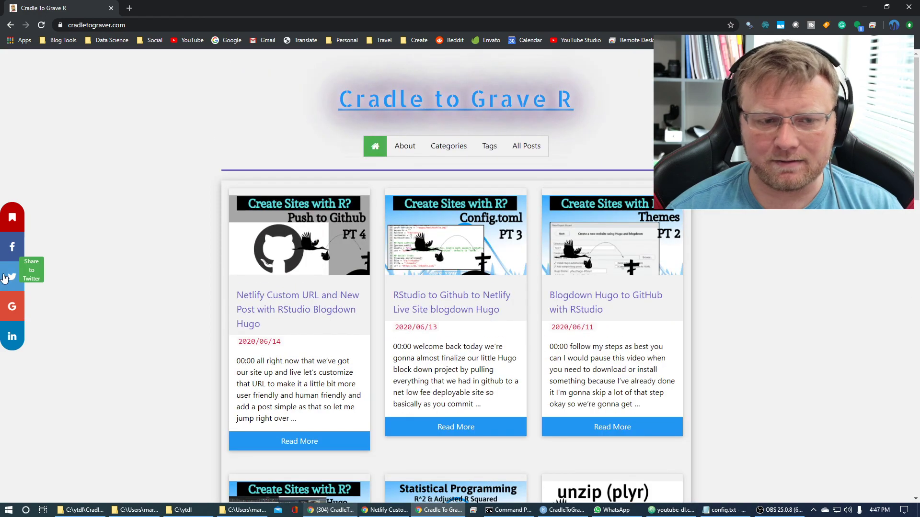
pyautogui.moveTo(243, 235)
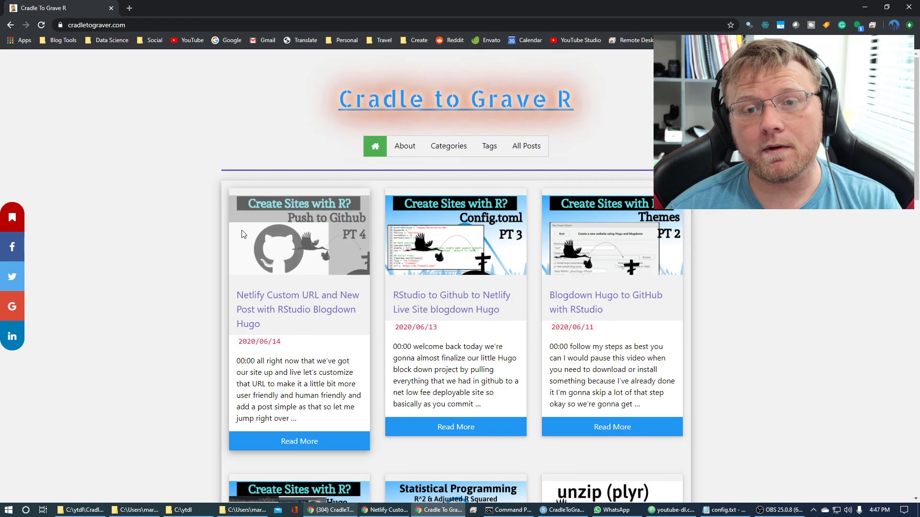
pyautogui.moveTo(152, 279)
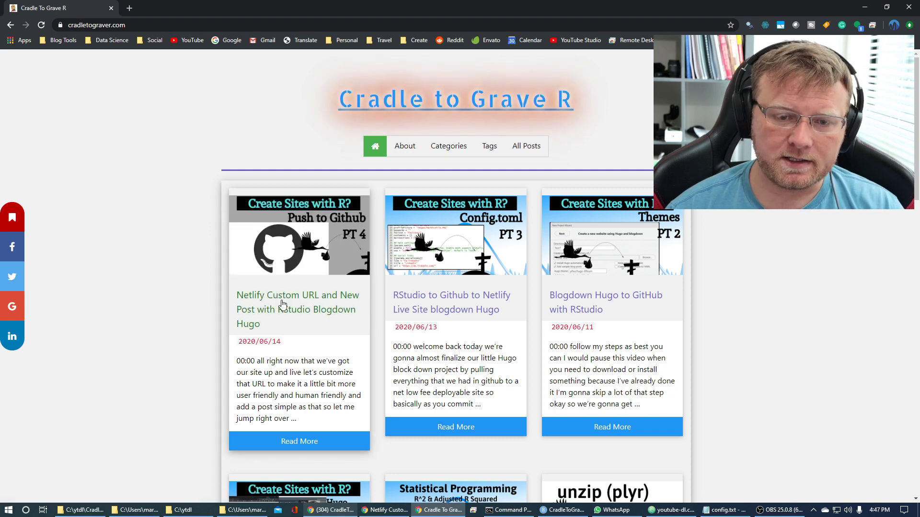
# Step: Read the Netlify Custom URL post, then view the Categories page with its five categories
pyautogui.click(297, 309)
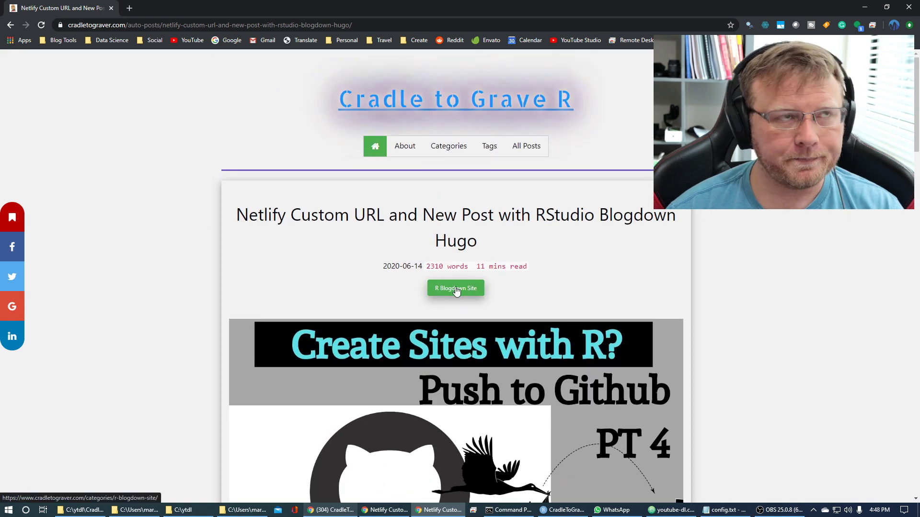
pyautogui.scroll(-3)
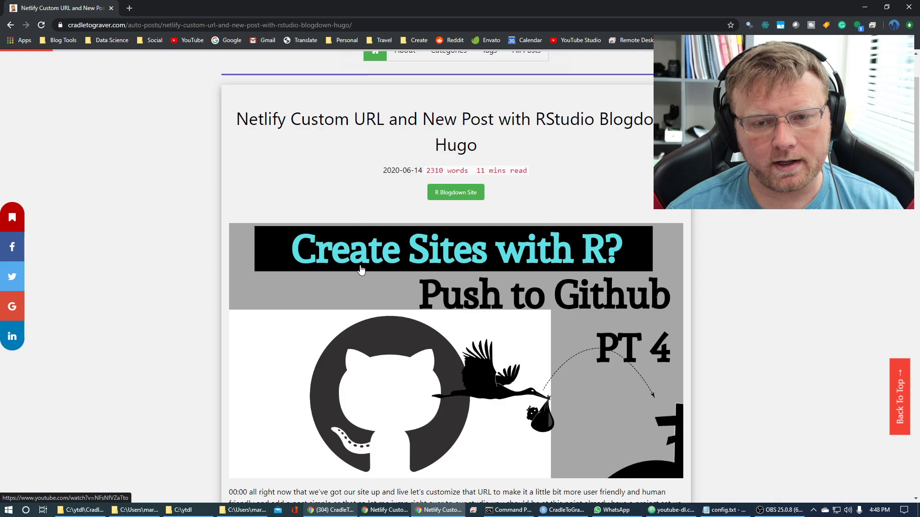
pyautogui.scroll(-3)
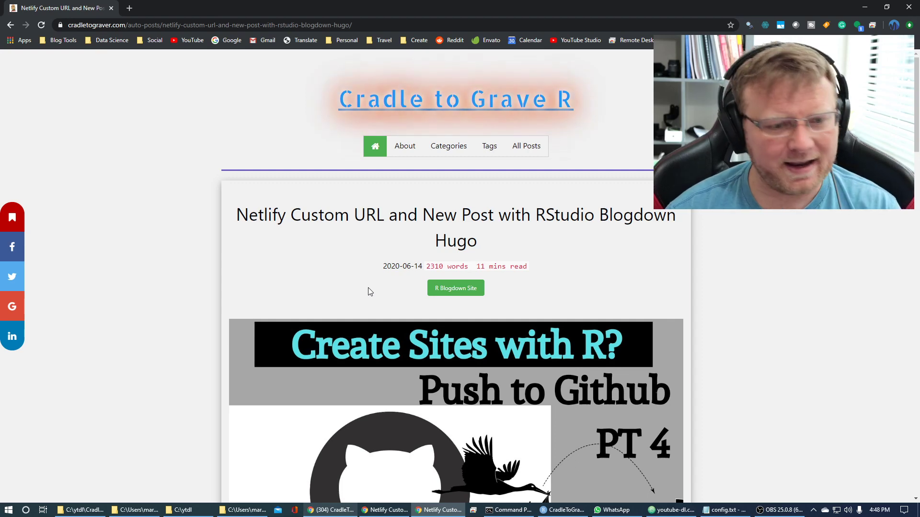
pyautogui.scroll(-3)
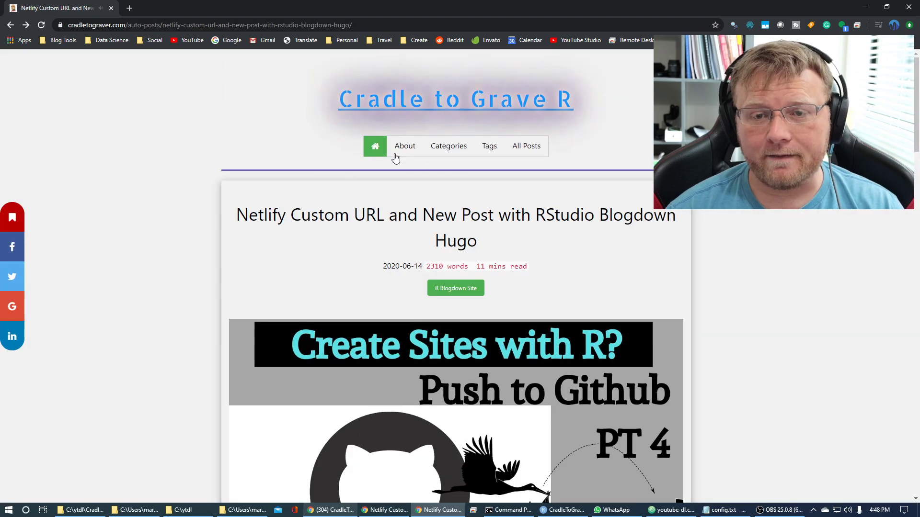
pyautogui.click(449, 145)
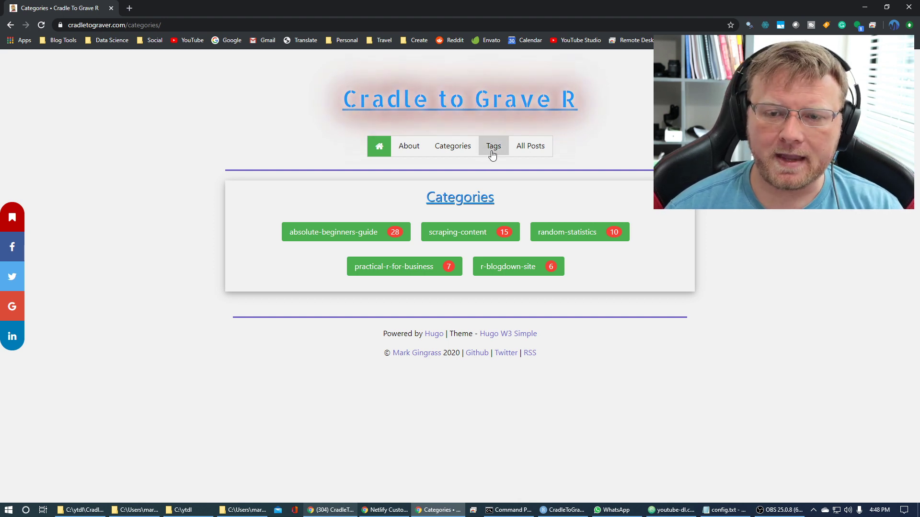
# Step: View the Tags page showing test and test2 with 66 posts each, then navigate back
pyautogui.click(493, 146)
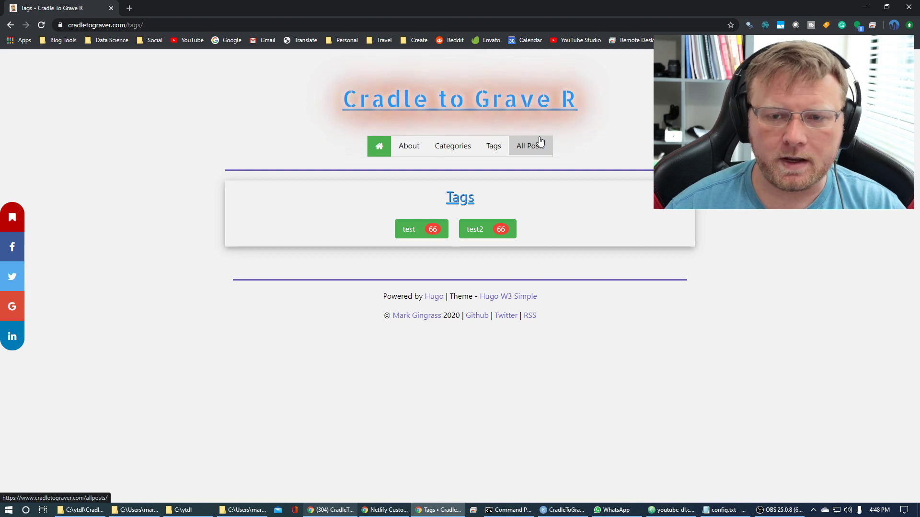
pyautogui.click(409, 146)
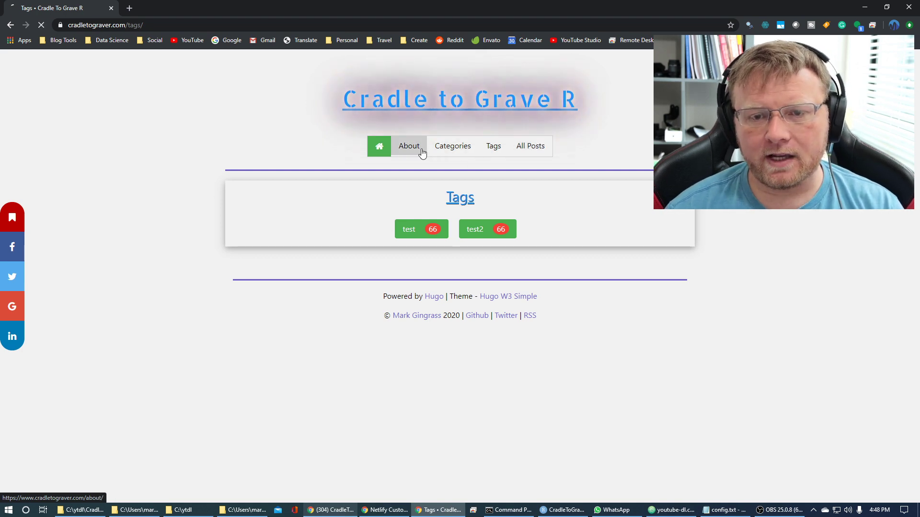
pyautogui.click(379, 146)
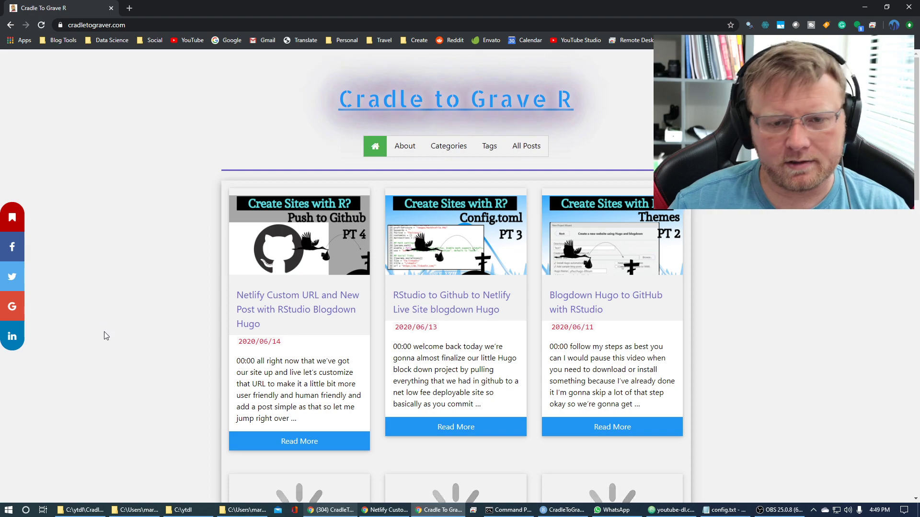
# Step: Scroll the home page post listing to the pagination and back, then return home
pyautogui.scroll(-3)
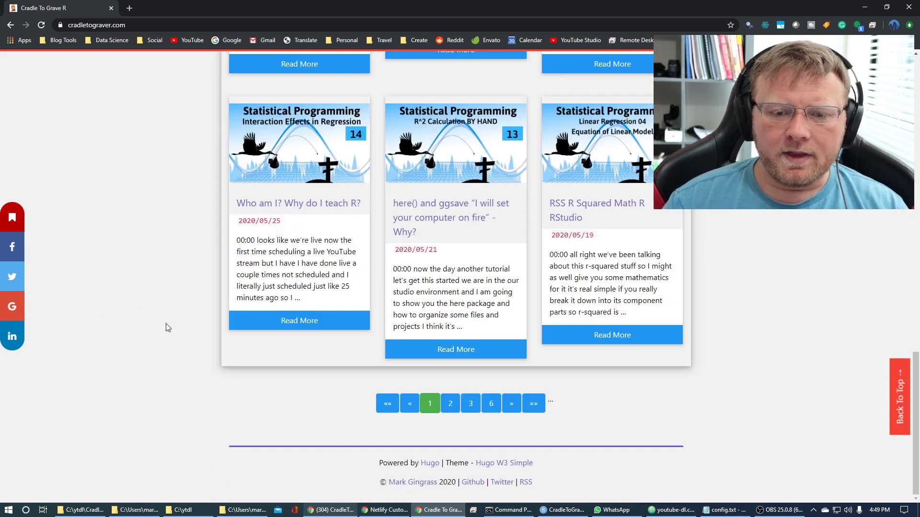
pyautogui.scroll(3)
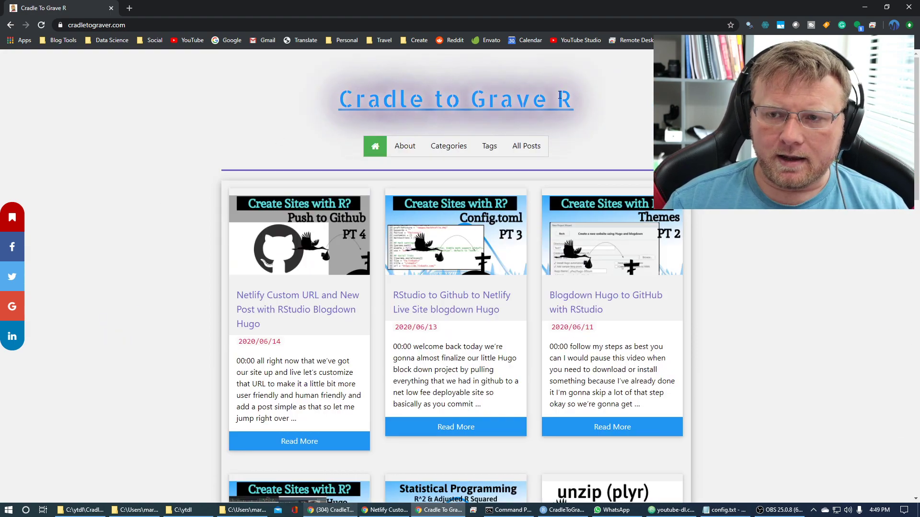
pyautogui.click(561, 510)
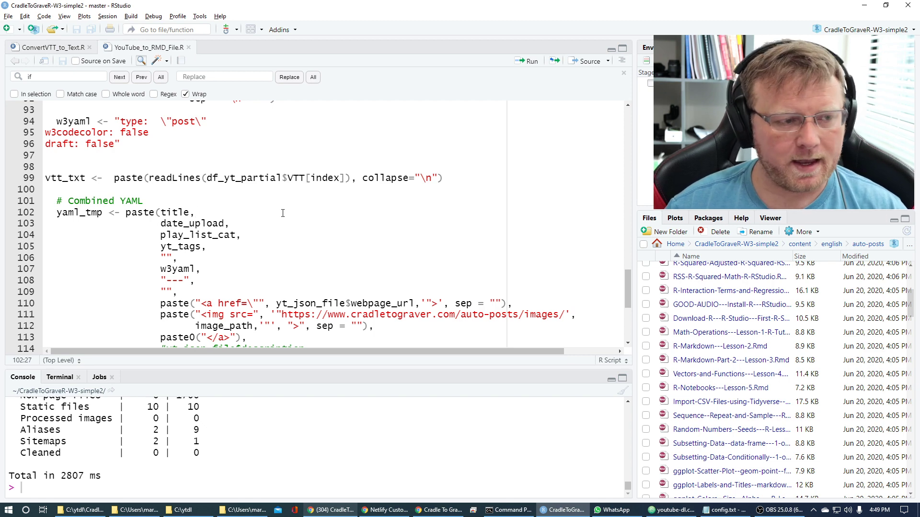
# Step: Bring up the Command Prompt showing the finished CradleToGraveR uploads playlist download
pyautogui.scroll(-3)
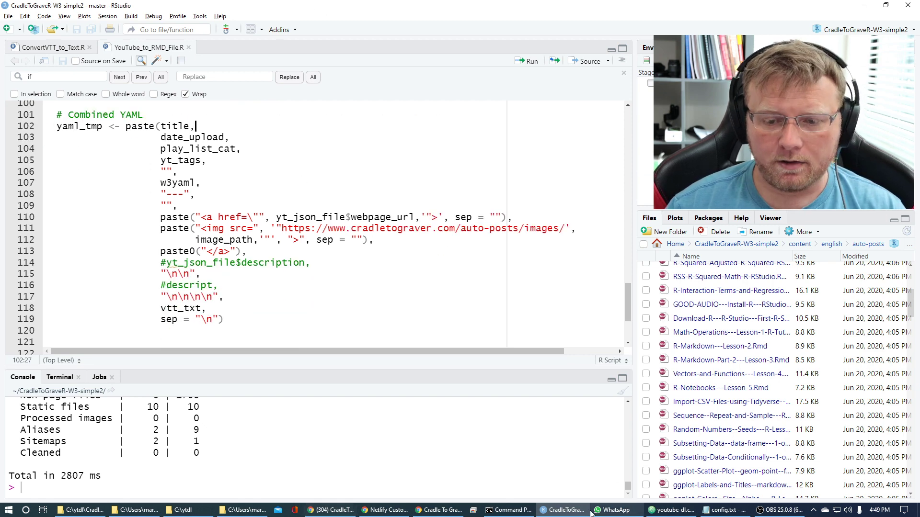
pyautogui.click(507, 510)
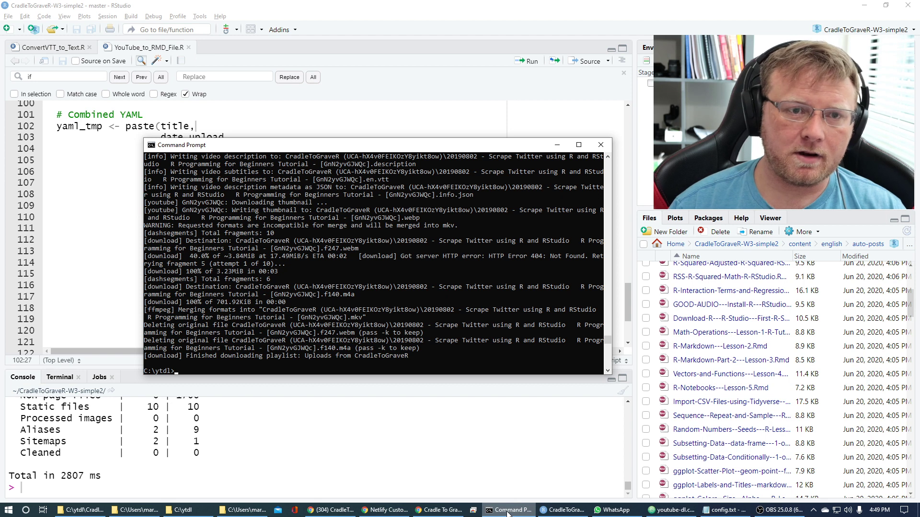